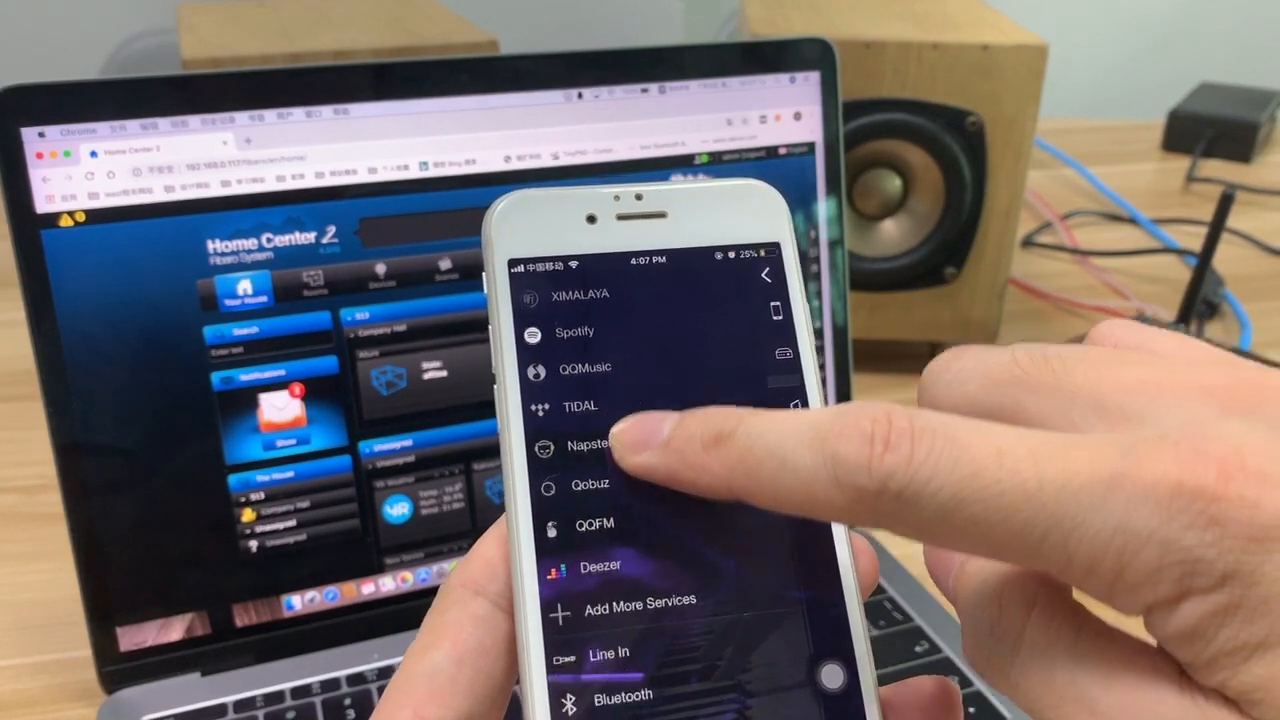
- Check the Rakoso Player device's IP 192.168.0.115 and port 80, then reveal its control buttons
{"action": "scroll", "scroll_direction": "down", "scroll_amount": 3}
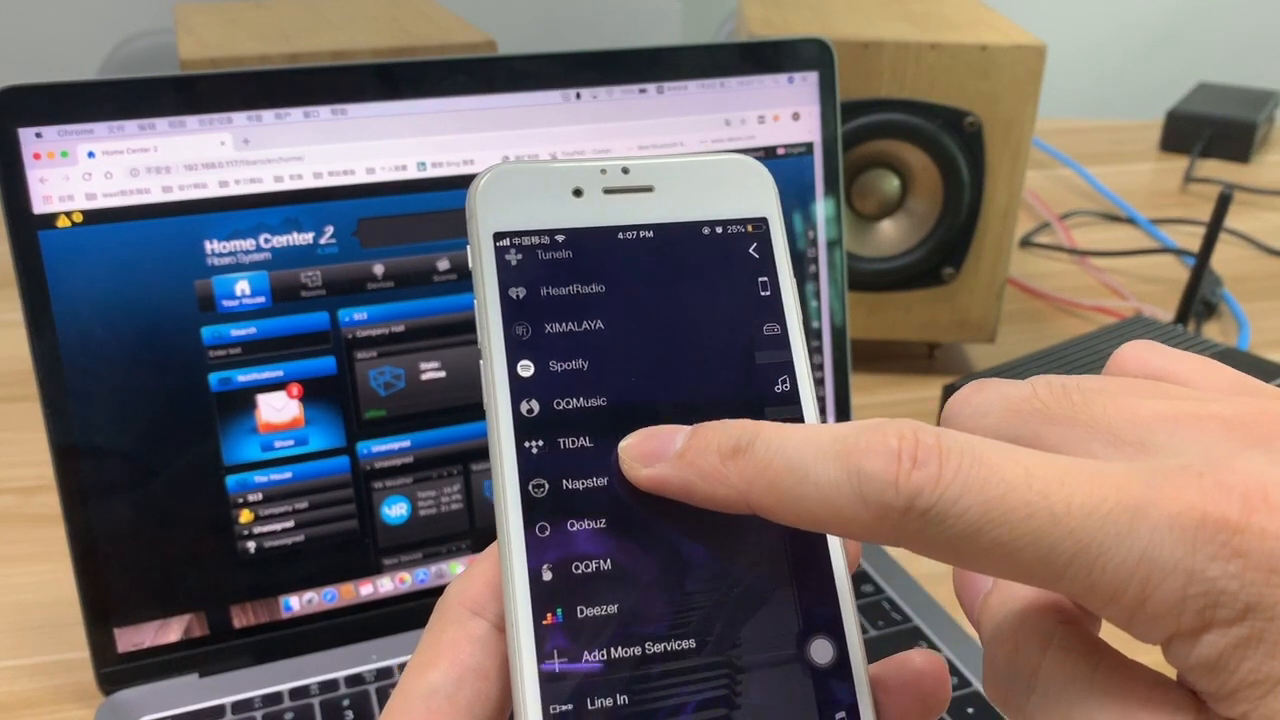
{"action": "scroll", "scroll_direction": "down", "scroll_amount": 3}
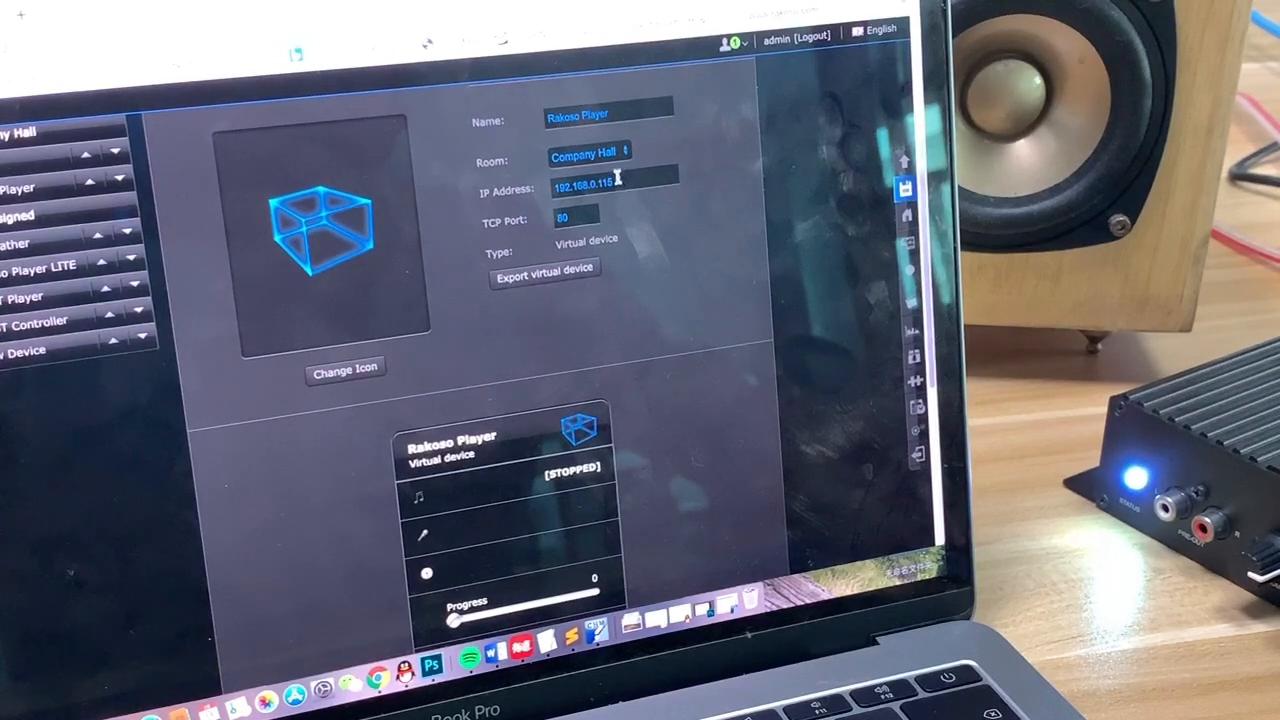
{"action": "left_click", "coordinate": [616, 188]}
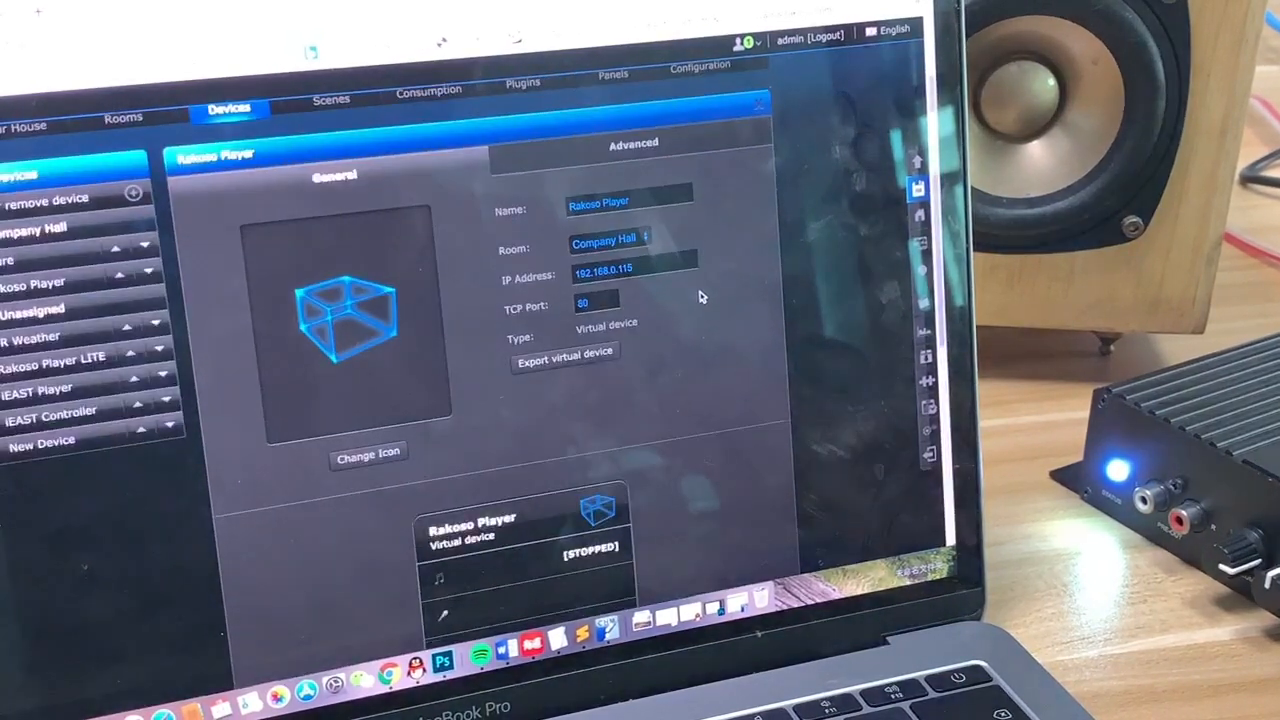
{"action": "scroll", "scroll_direction": "down", "scroll_amount": 3}
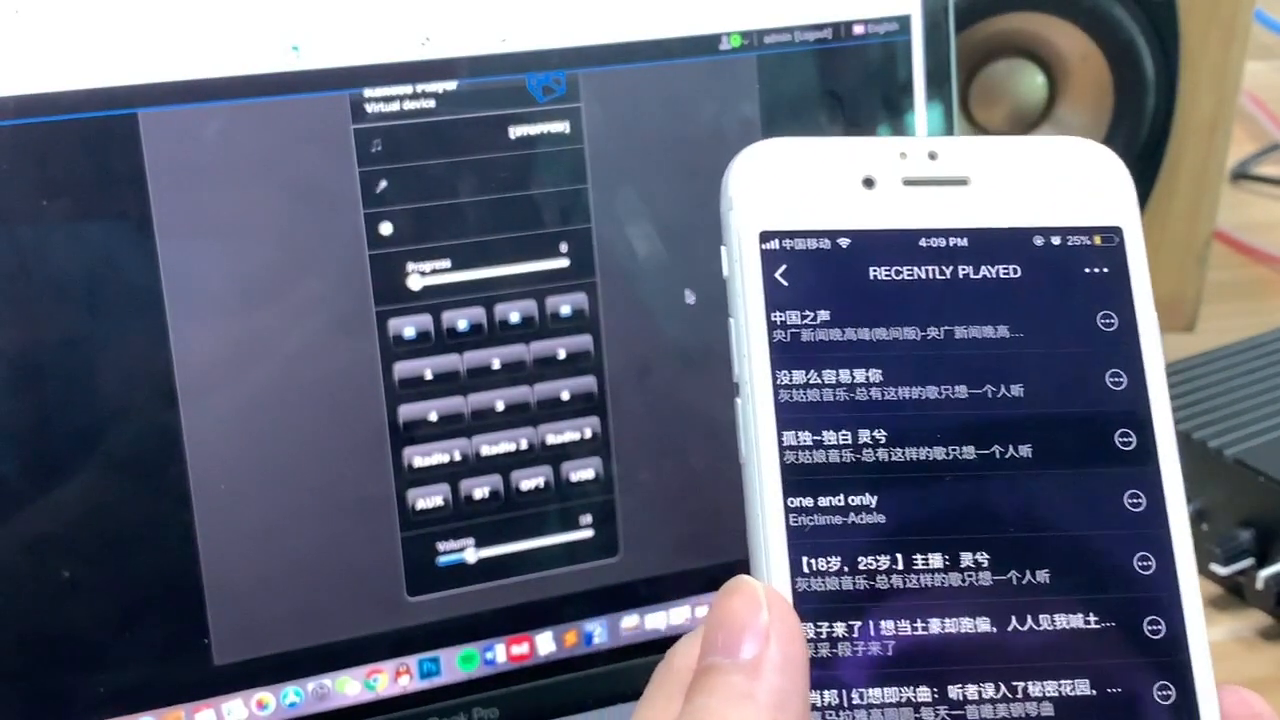
- Browse the Recently Played list and start a track on the amplifier
{"action": "scroll", "scroll_direction": "down", "scroll_amount": 3}
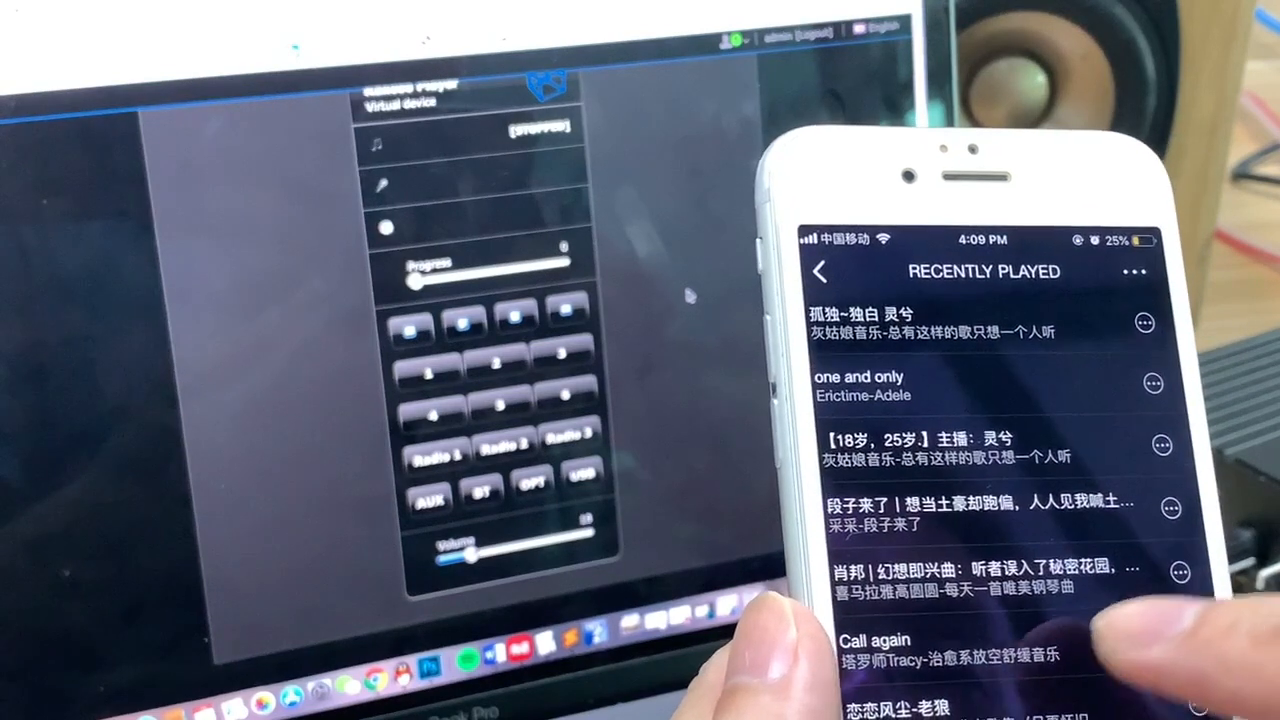
{"action": "scroll", "scroll_direction": "down", "scroll_amount": 3}
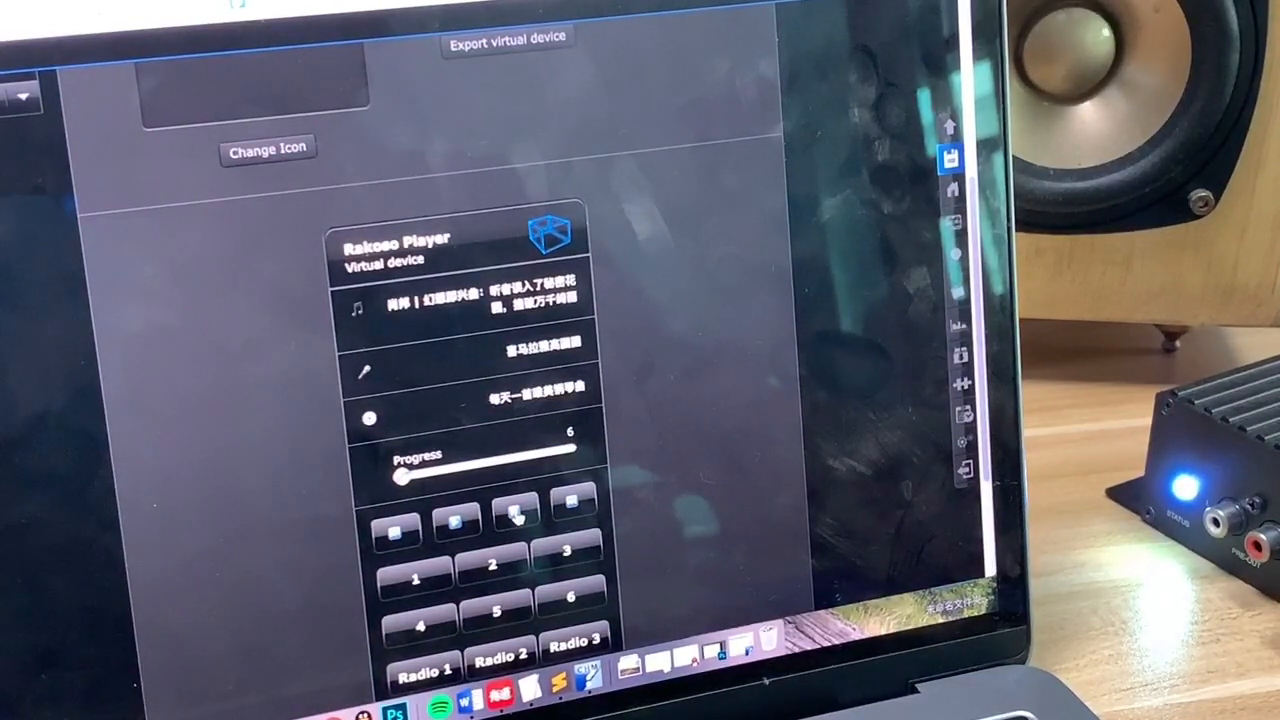
- Stop the current track so the player shows blank details at position zero
{"action": "left_click", "coordinate": [512, 504]}
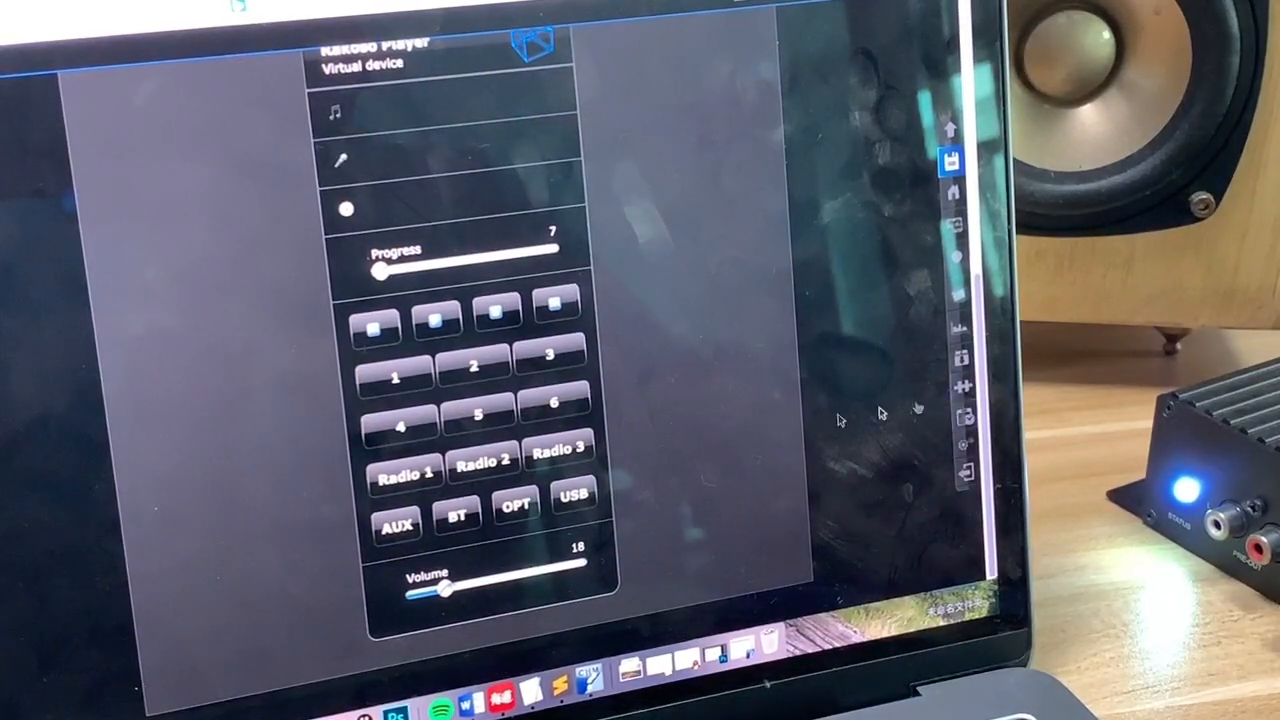
{"action": "left_click", "coordinate": [480, 458]}
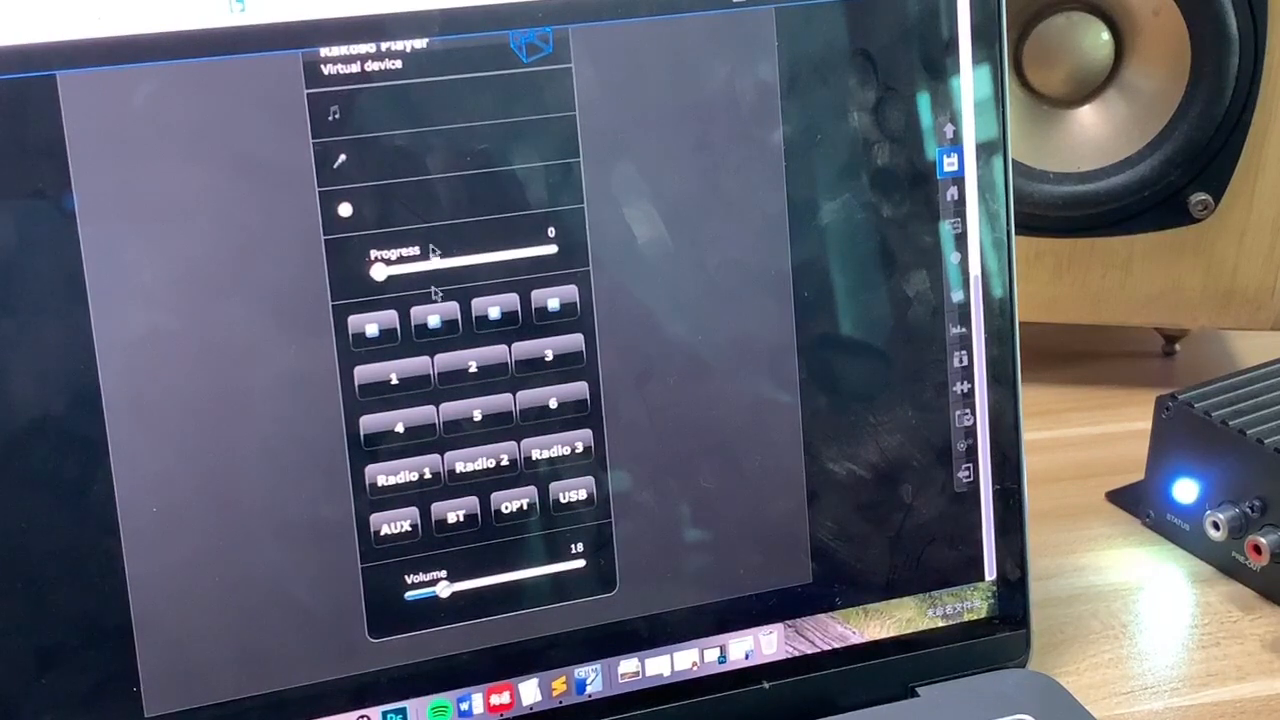
- Sweep the Volume slider through 29, 59, 74, 95, 32, 39, 83 and settle at 43
{"action": "left_click_drag", "start_coordinate": [412, 590], "coordinate": [470, 590]}
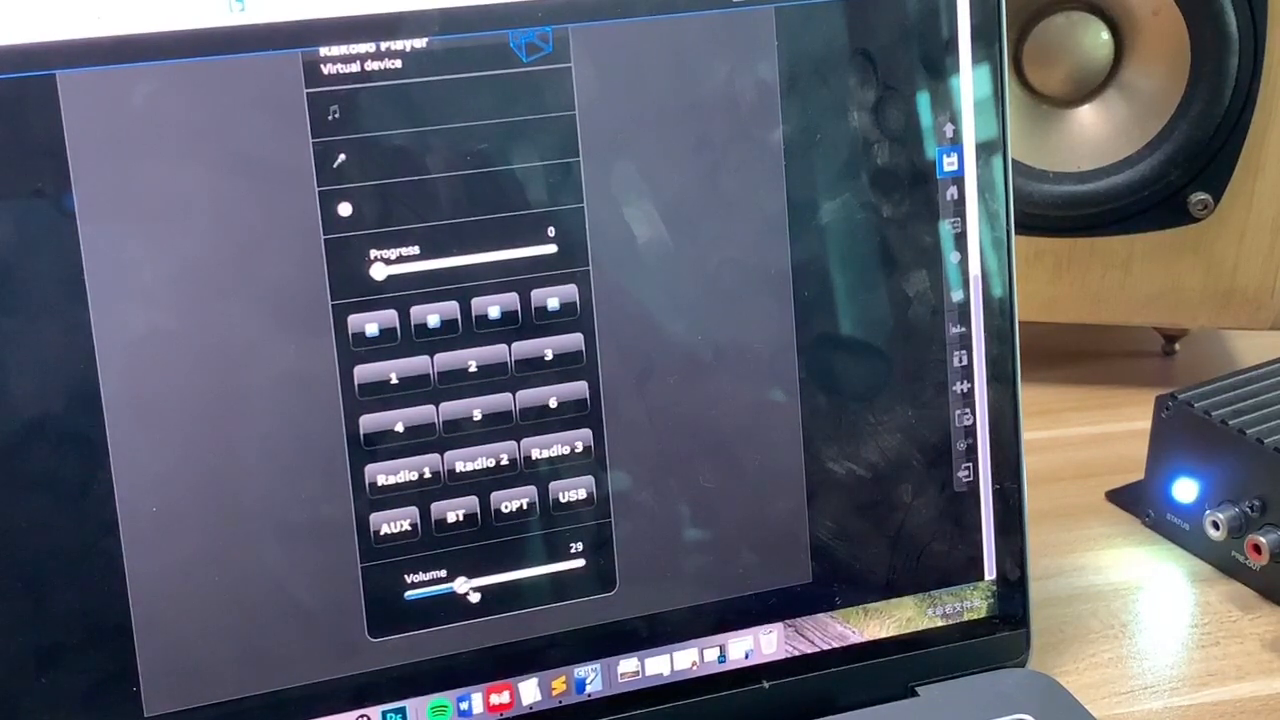
{"action": "left_click_drag", "start_coordinate": [470, 590], "coordinate": [516, 578]}
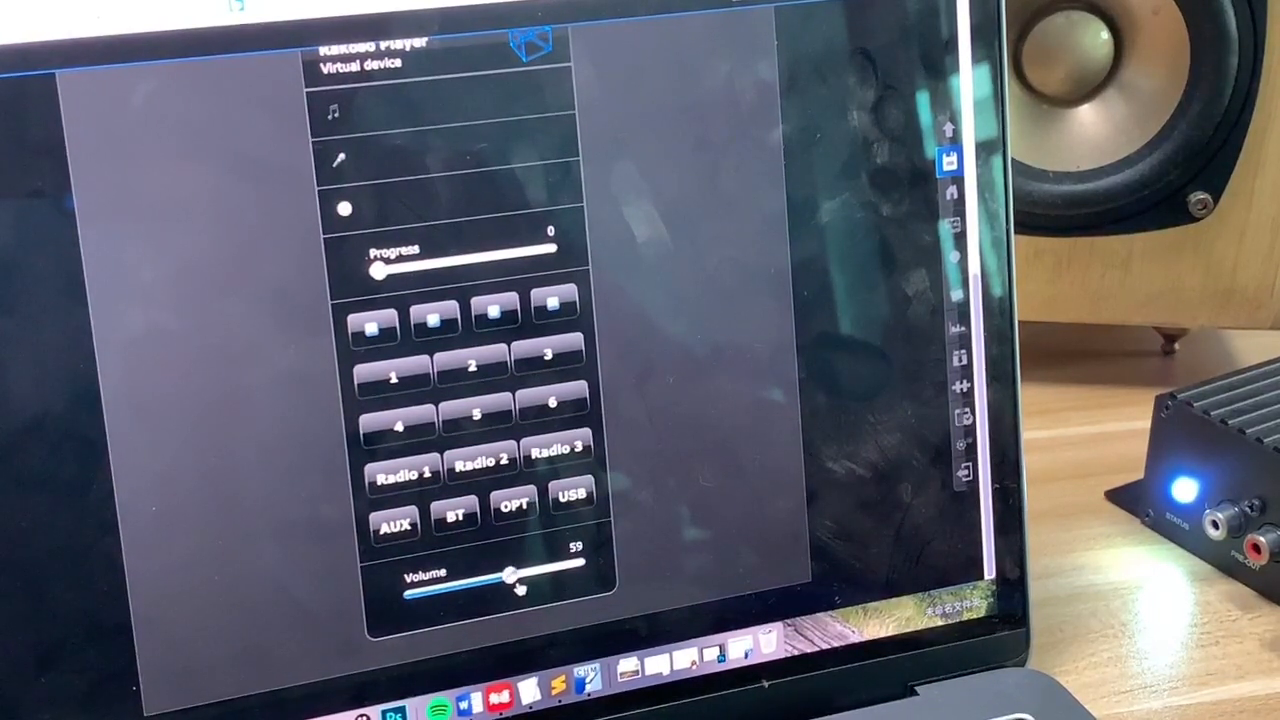
{"action": "left_click_drag", "start_coordinate": [512, 574], "coordinate": [540, 574]}
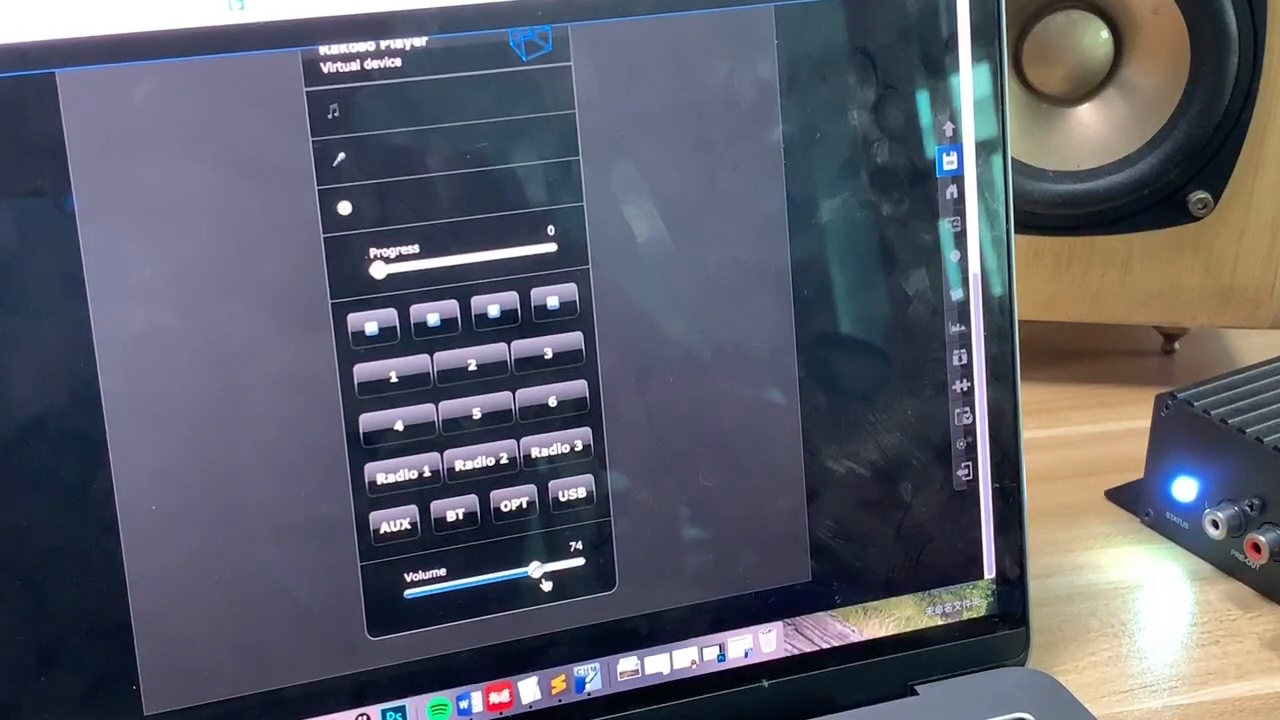
{"action": "left_click_drag", "start_coordinate": [540, 572], "coordinate": [568, 576]}
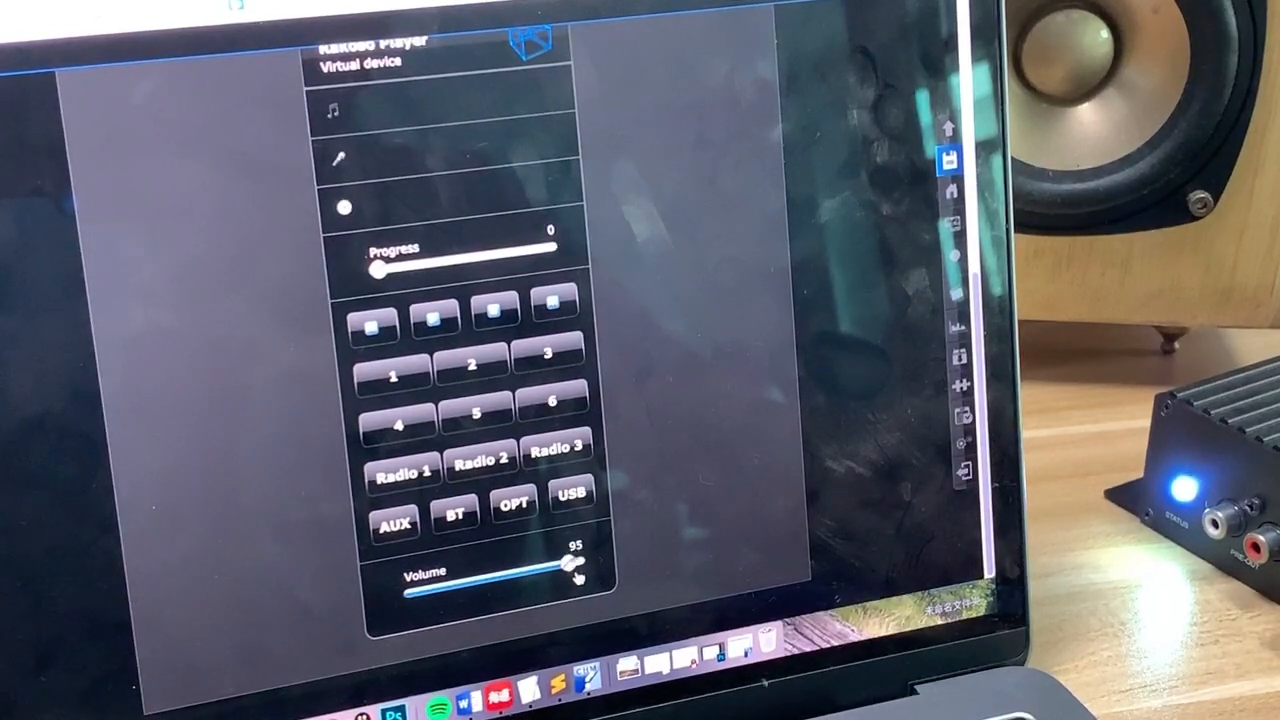
{"action": "left_click_drag", "start_coordinate": [576, 572], "coordinate": [470, 580]}
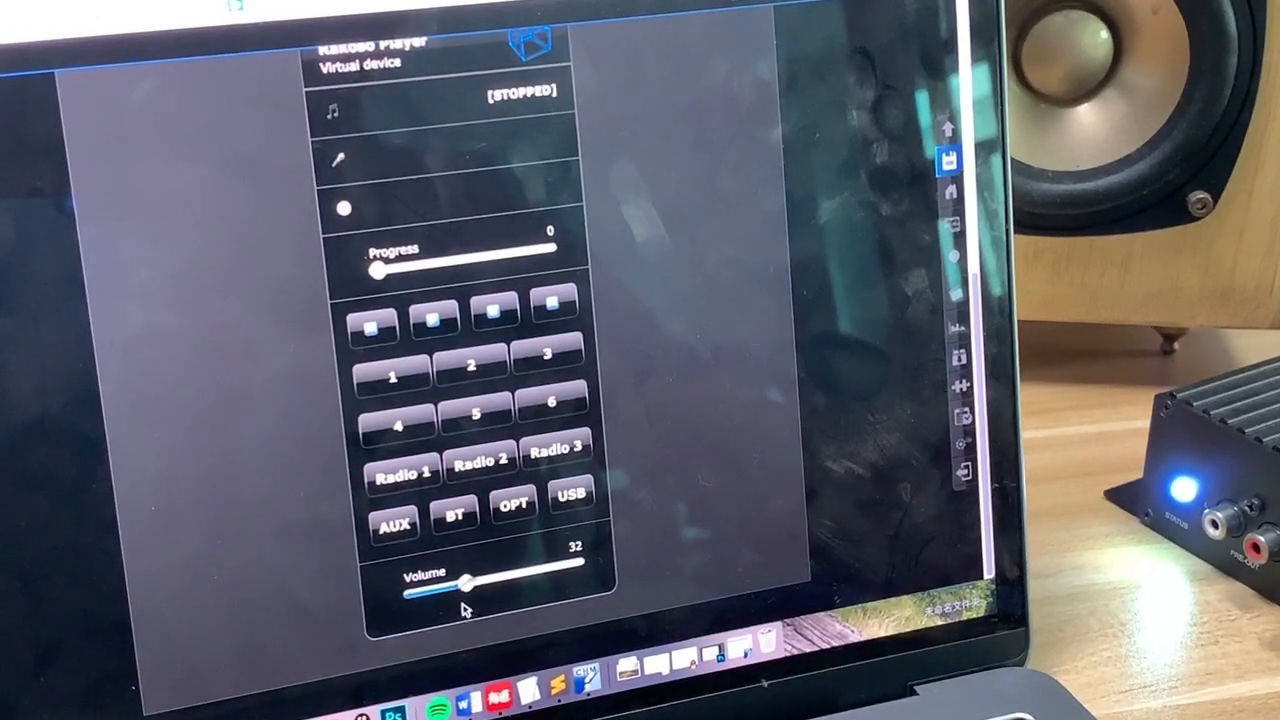
{"action": "left_click_drag", "start_coordinate": [464, 578], "coordinate": [484, 578]}
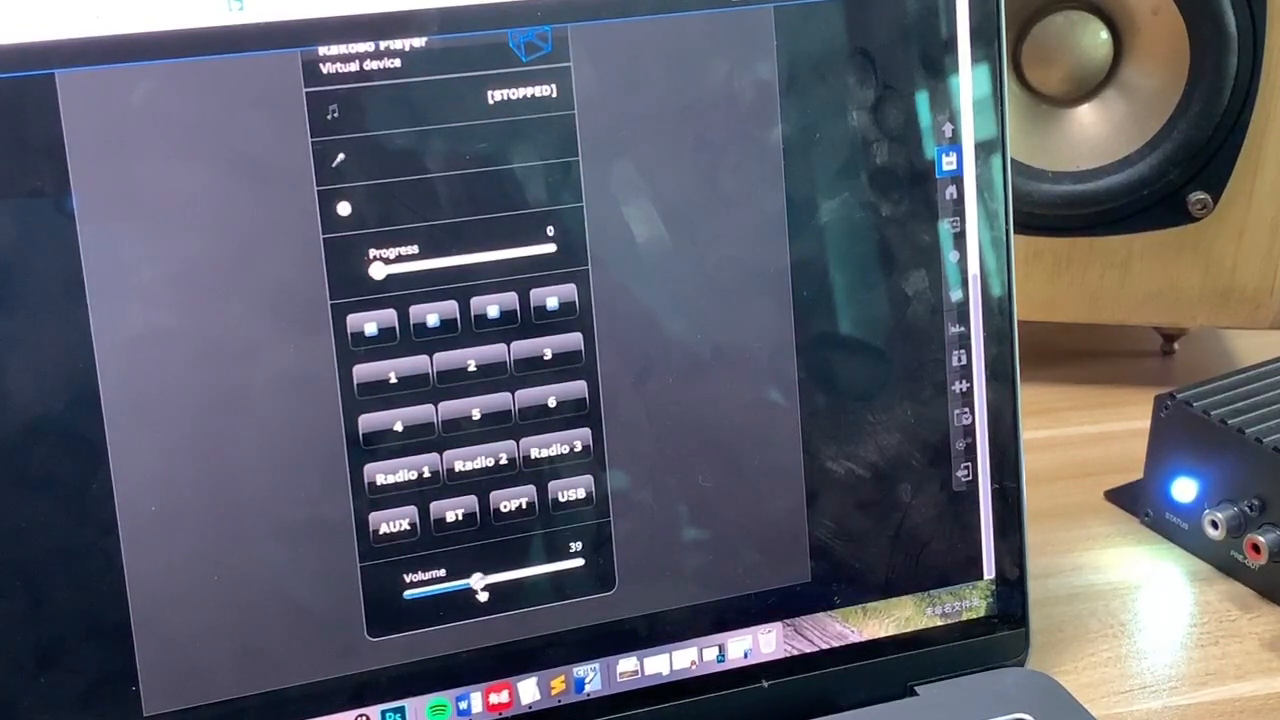
{"action": "left_click_drag", "start_coordinate": [484, 580], "coordinate": [550, 578]}
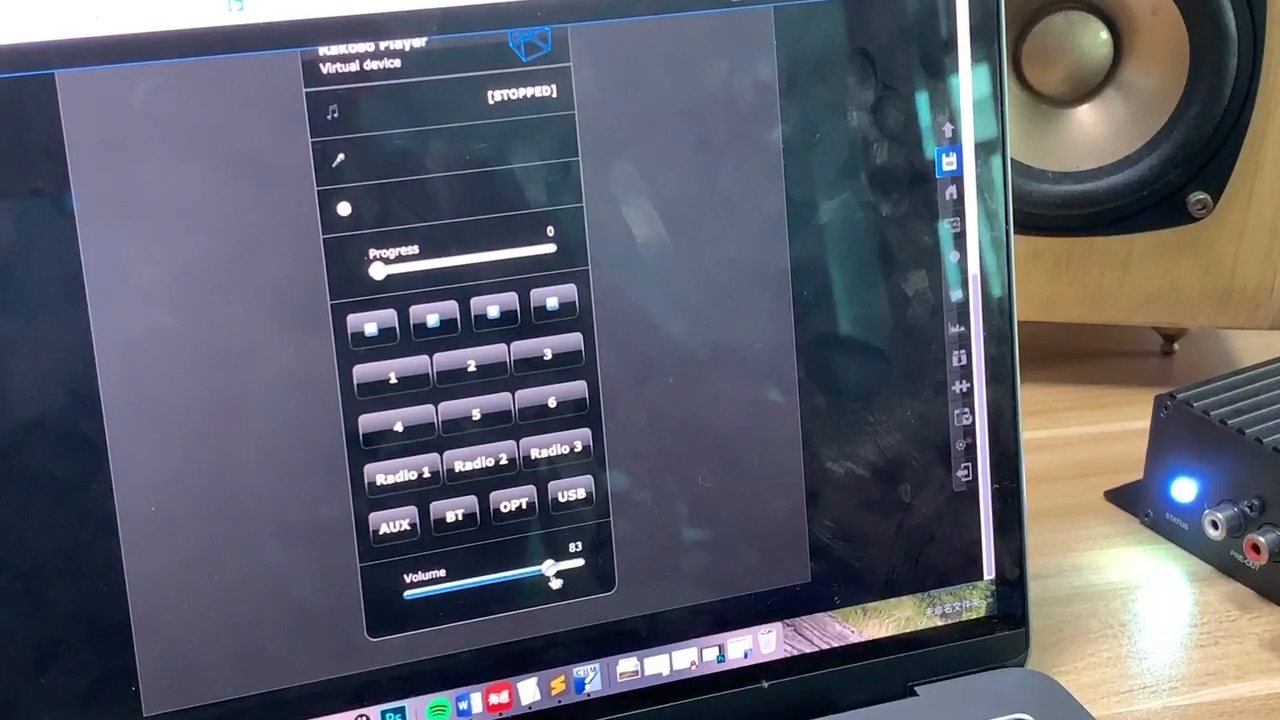
{"action": "left_click_drag", "start_coordinate": [550, 580], "coordinate": [490, 580]}
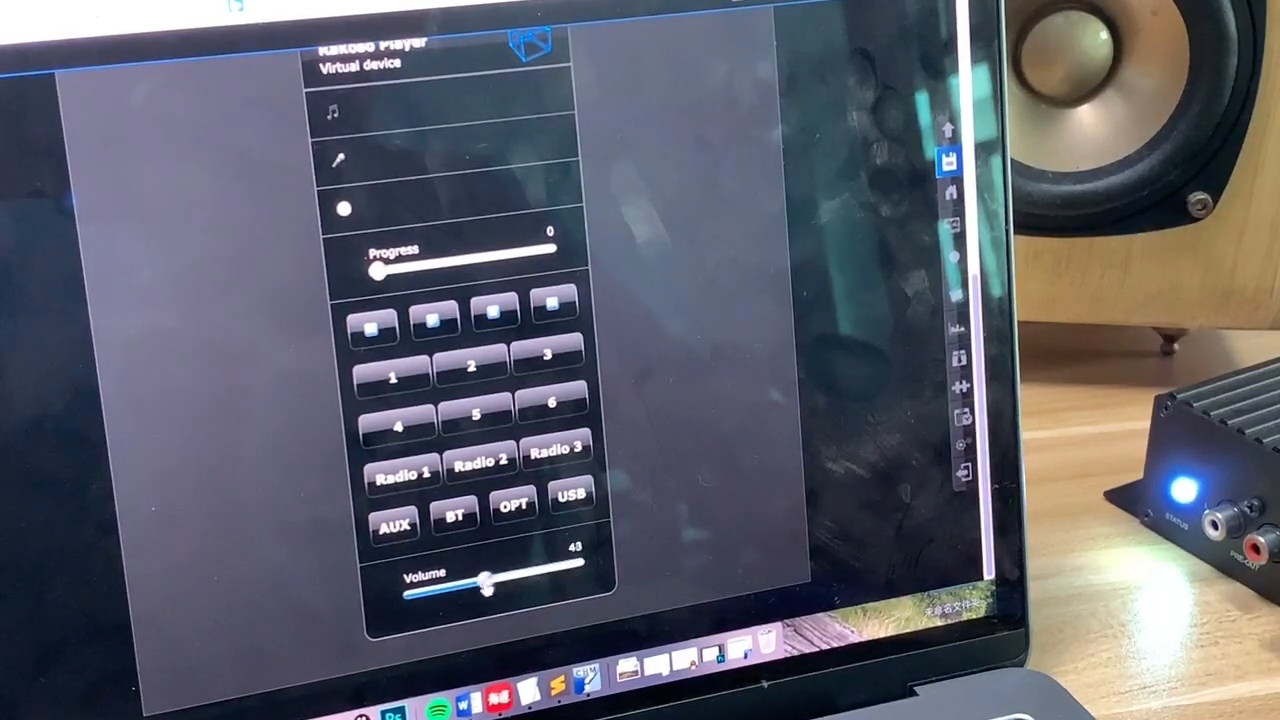
{"action": "left_click_drag", "start_coordinate": [490, 580], "coordinate": [460, 584]}
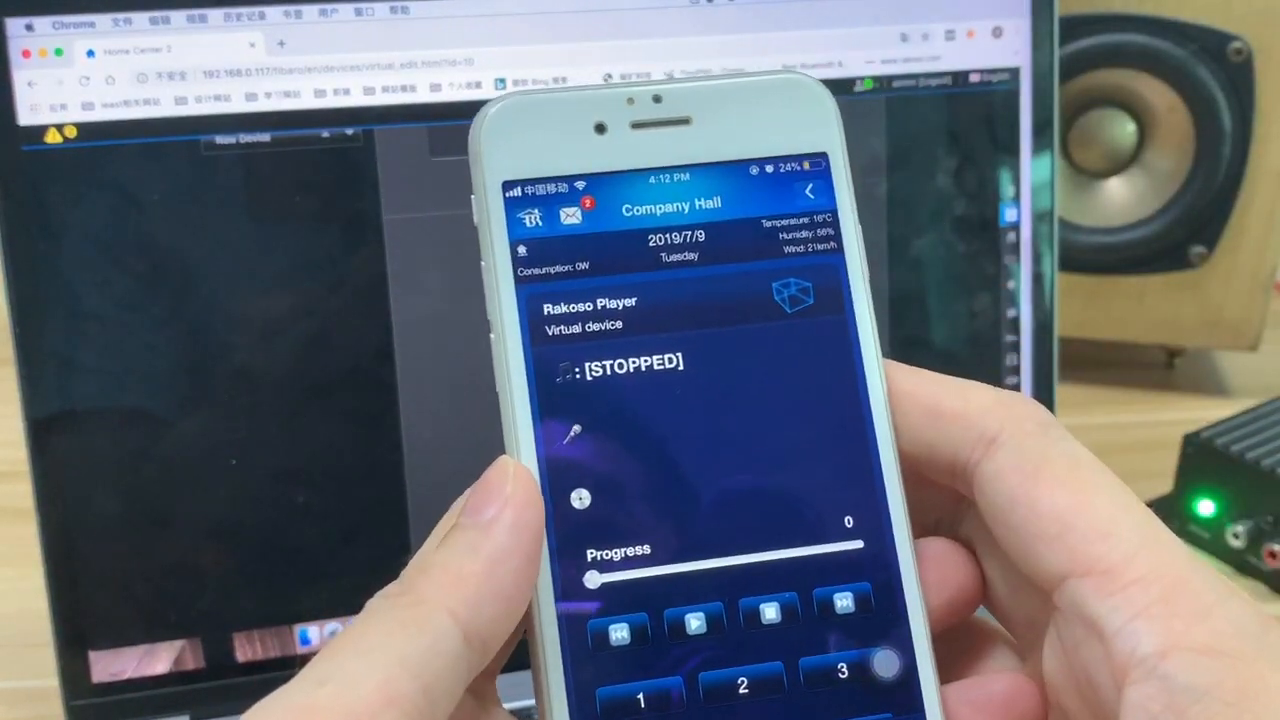
- Reveal the Rakoso Player's buttons and Volume slider (30) under Company Hall on the phone
{"action": "scroll", "scroll_direction": "down", "scroll_amount": 3}
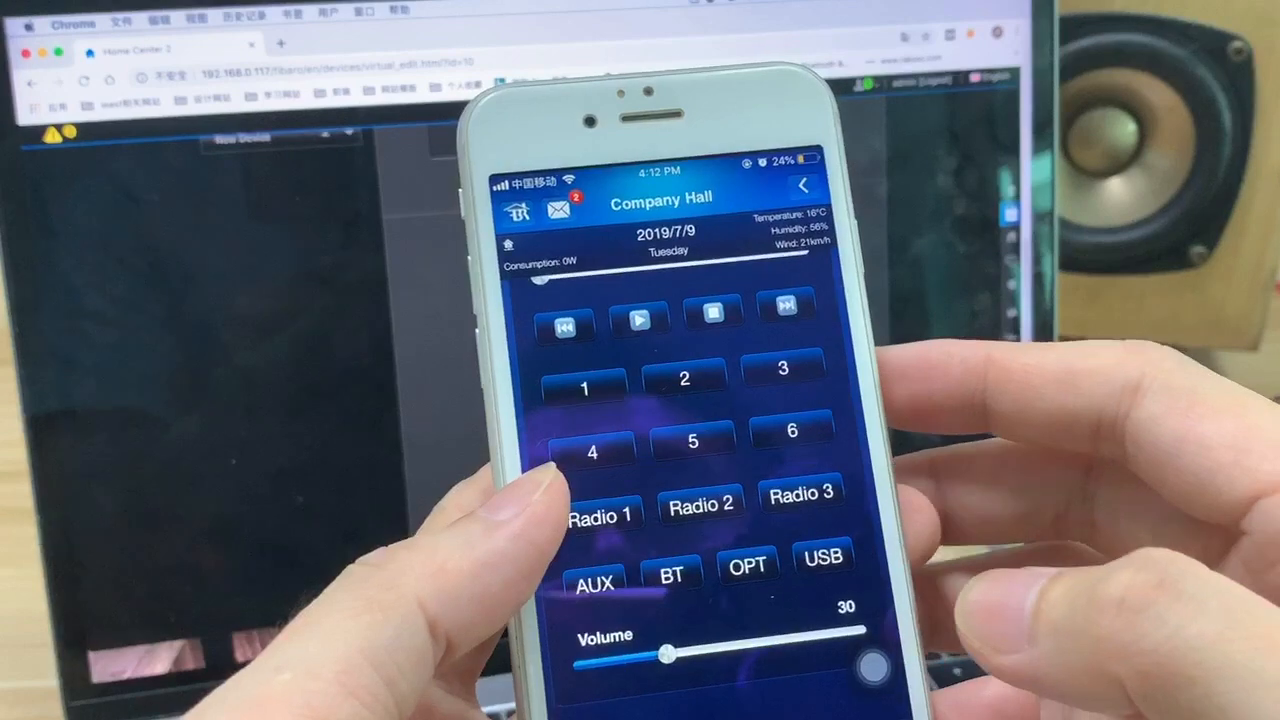